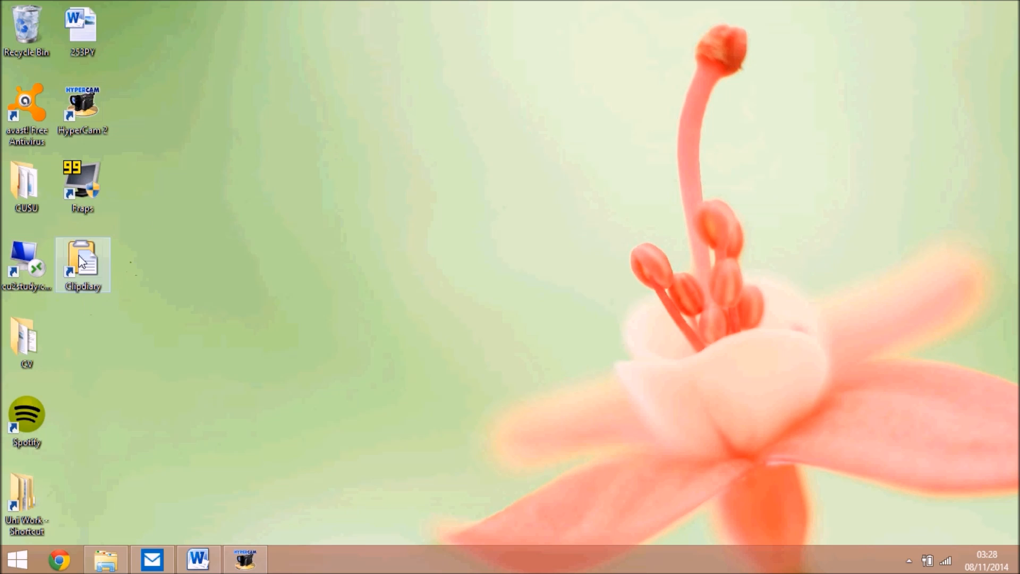
{"action": "mouse_move", "coordinate": [105, 272]}
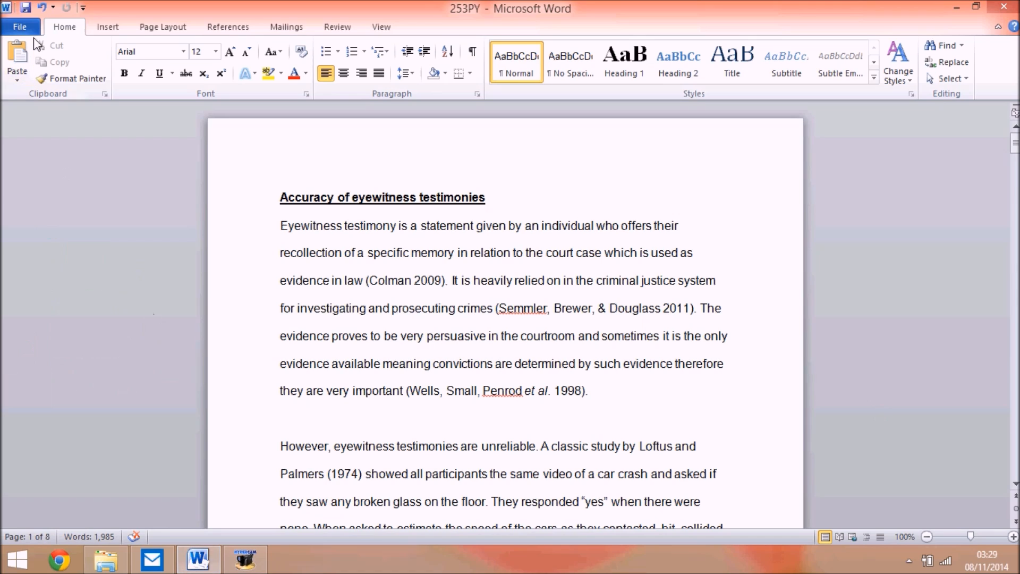
- Show the 253PY essay's Info page listing the autosaved version from 01:33
{"action": "left_click", "coordinate": [19, 27]}
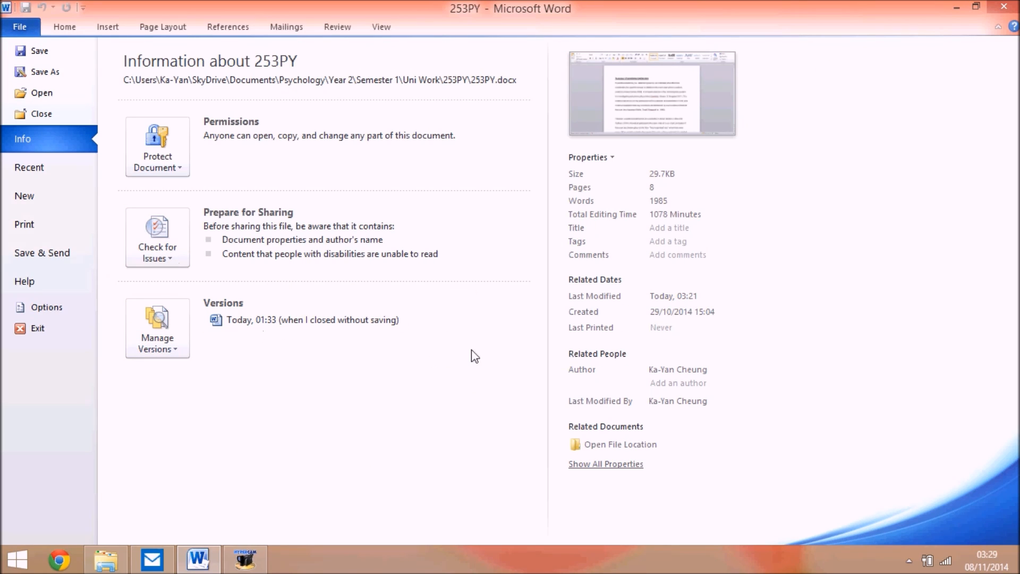
{"action": "mouse_move", "coordinate": [24, 280]}
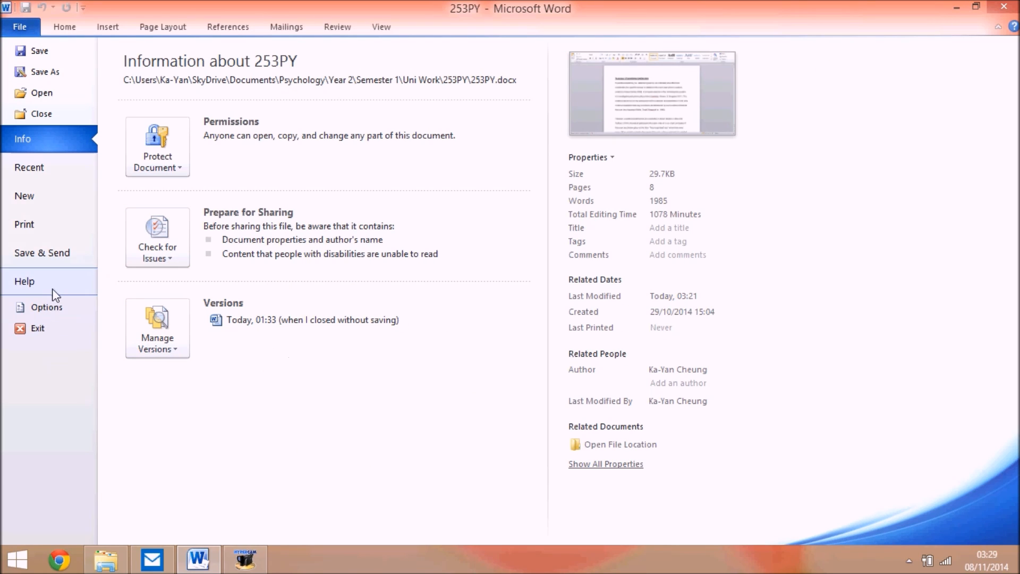
- Review Word's Advanced options for version and save settings
{"action": "left_click", "coordinate": [46, 307]}
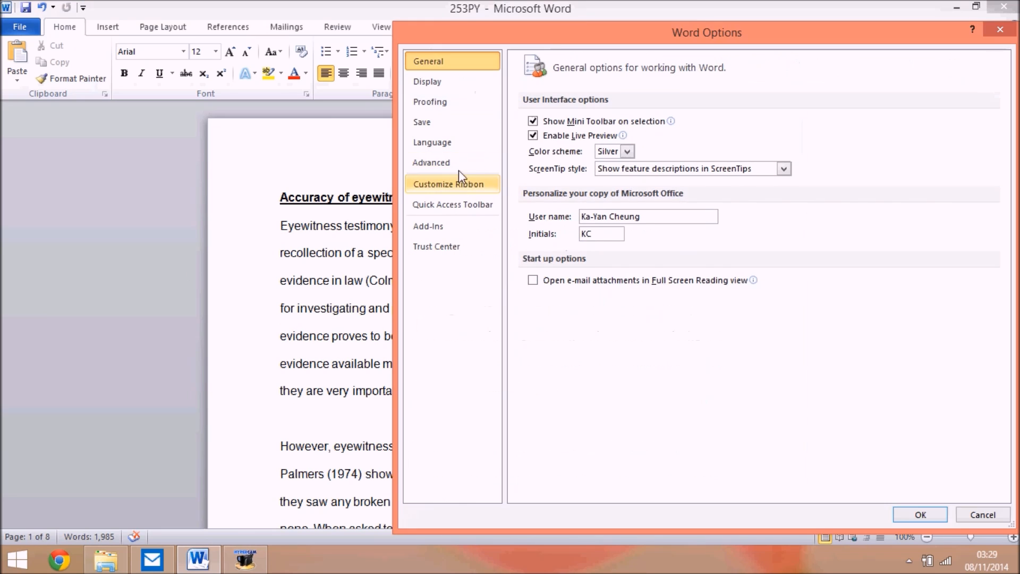
{"action": "left_click", "coordinate": [430, 162]}
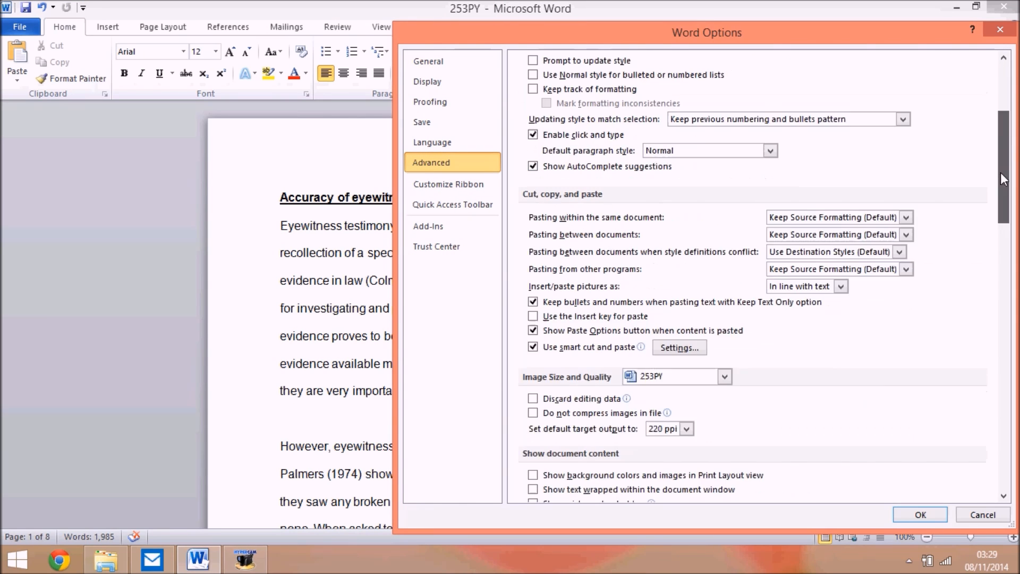
{"action": "scroll", "scroll_direction": "down", "scroll_amount": 3}
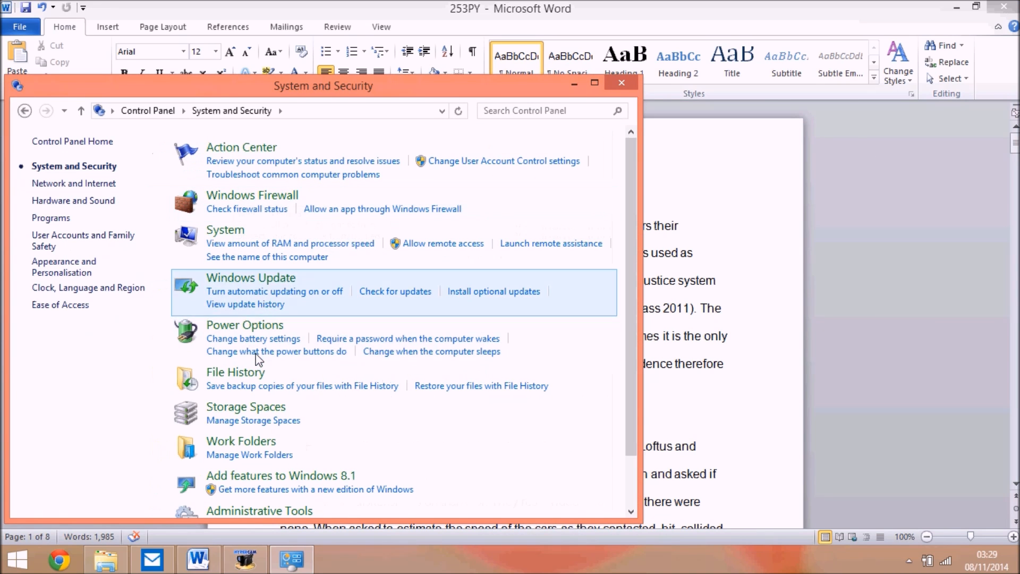
- Review File History's advanced settings, then try restoring personal files from backup
{"action": "left_click", "coordinate": [236, 371]}
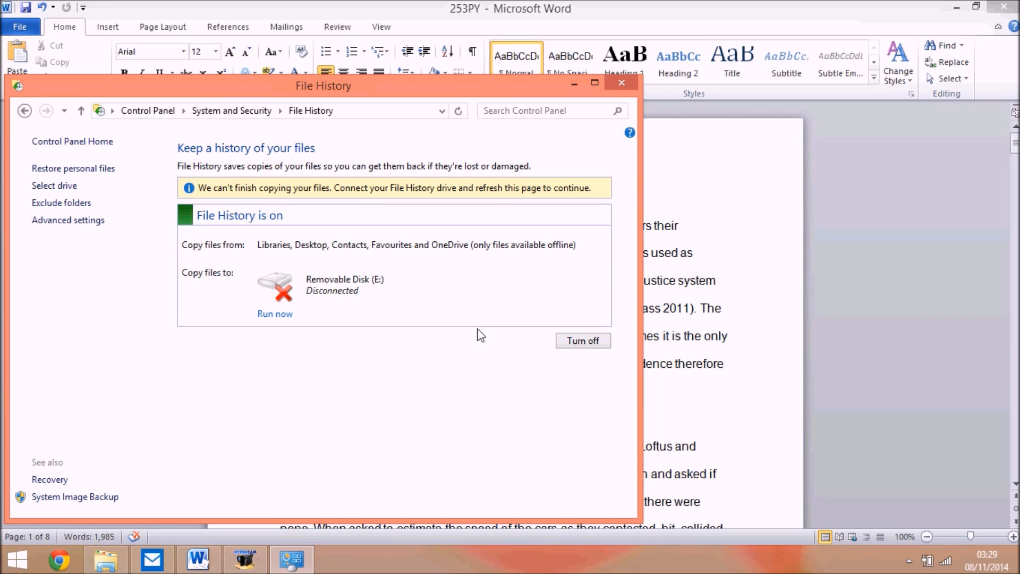
{"action": "left_click", "coordinate": [68, 220]}
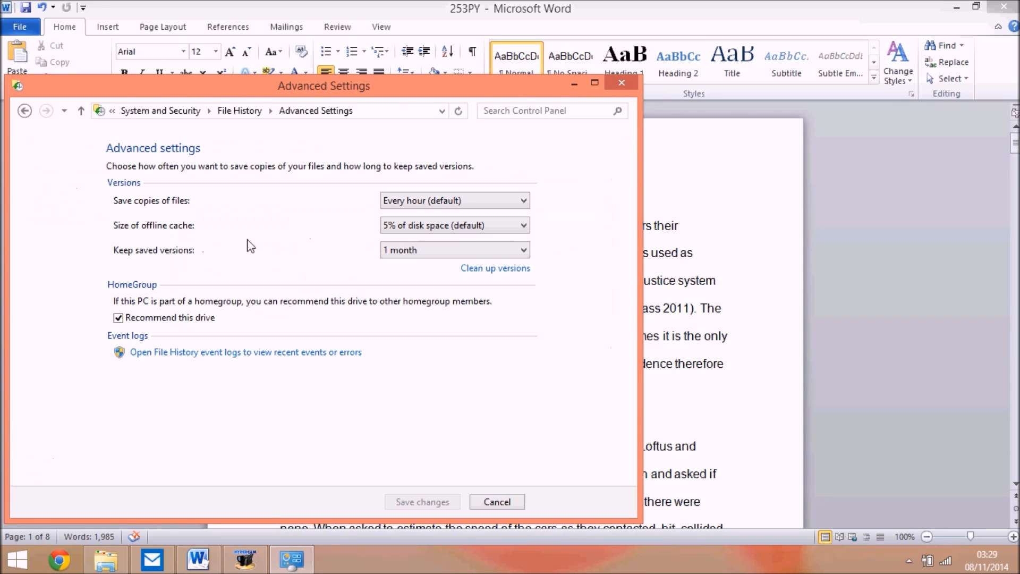
{"action": "left_click", "coordinate": [495, 502]}
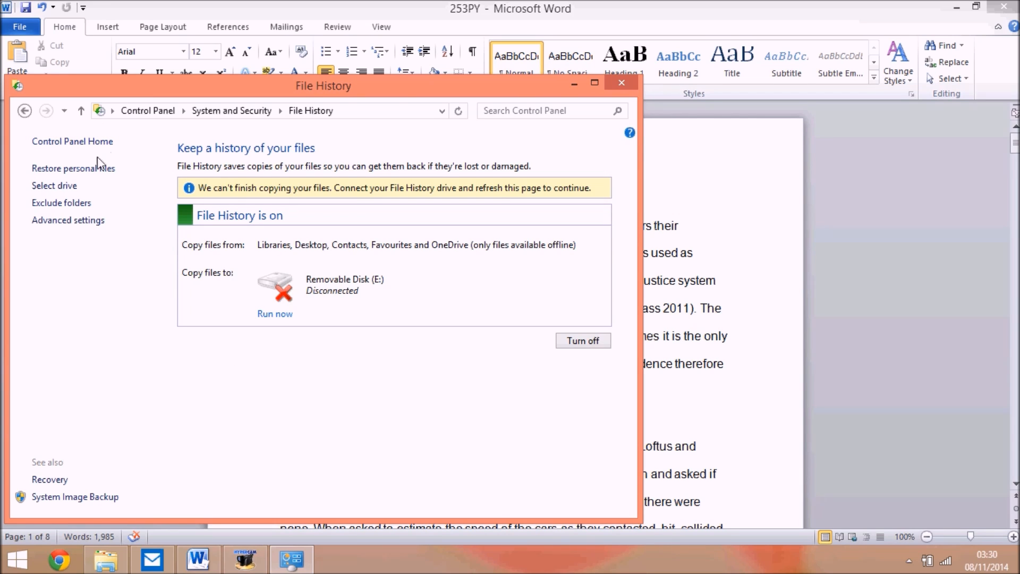
{"action": "mouse_move", "coordinate": [73, 168]}
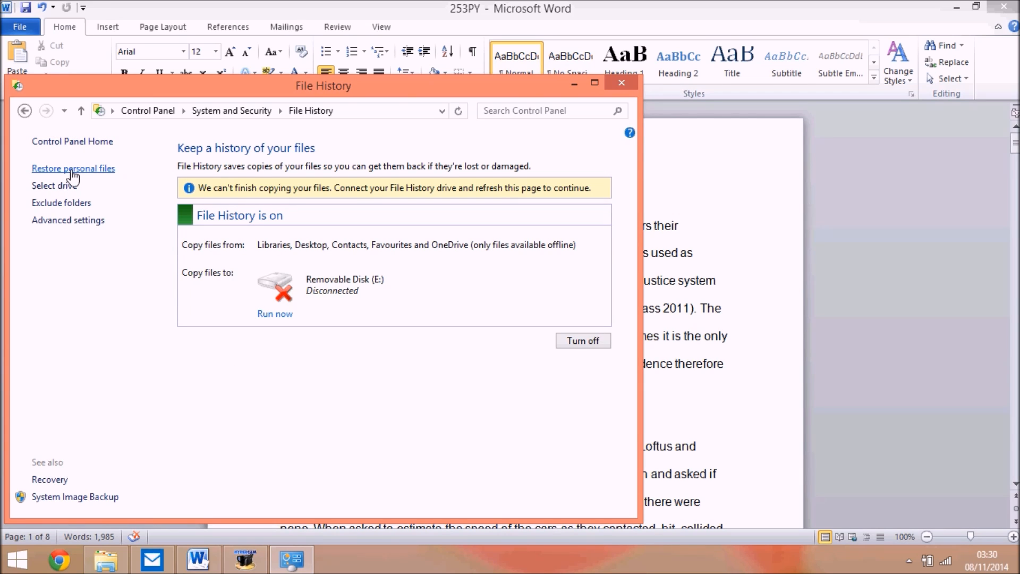
{"action": "left_click", "coordinate": [618, 82]}
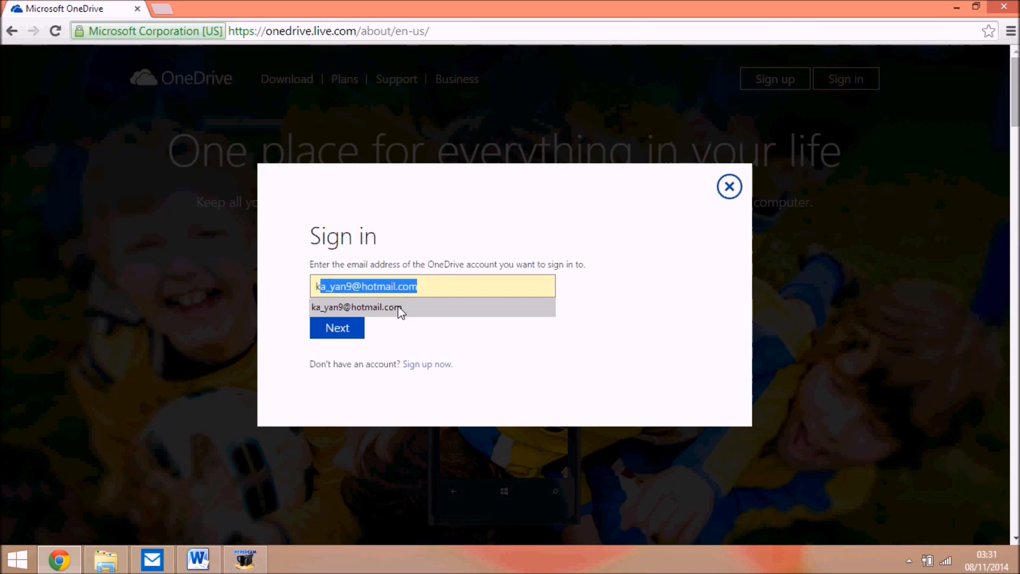
- Sign in to the OneDrive account with the password
{"action": "left_click", "coordinate": [337, 327]}
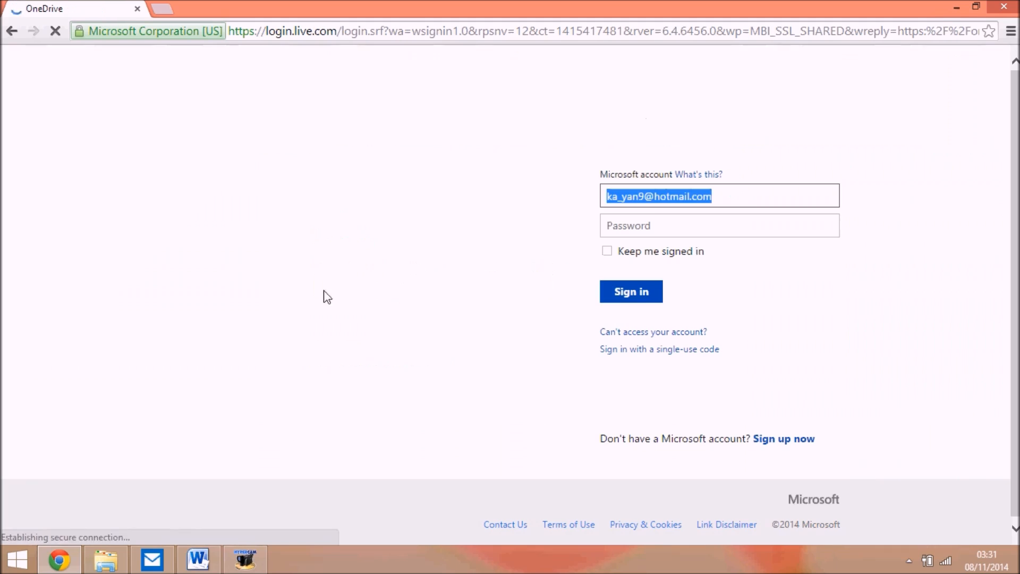
{"action": "type", "text": "password"}
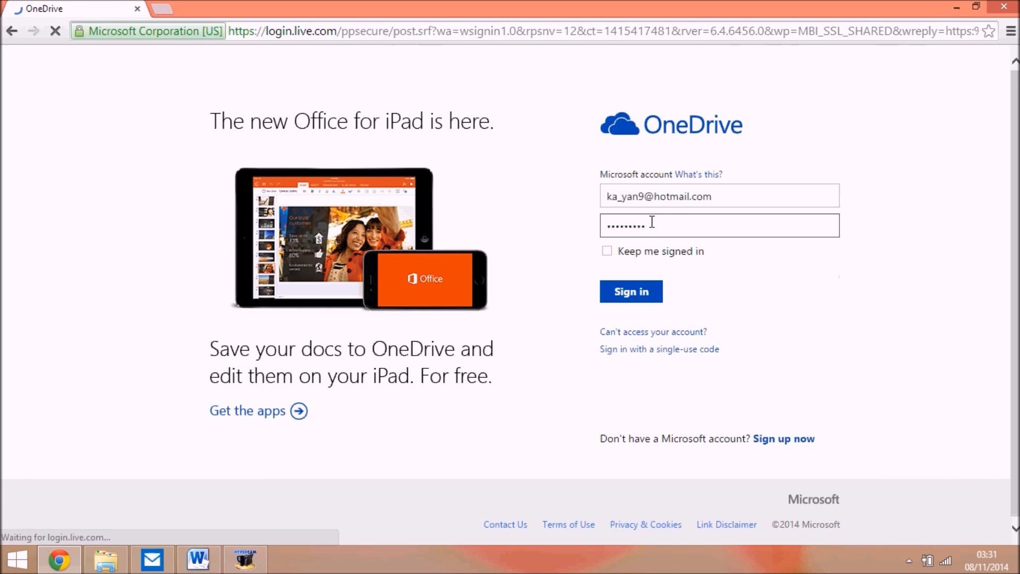
{"action": "left_click", "coordinate": [629, 290]}
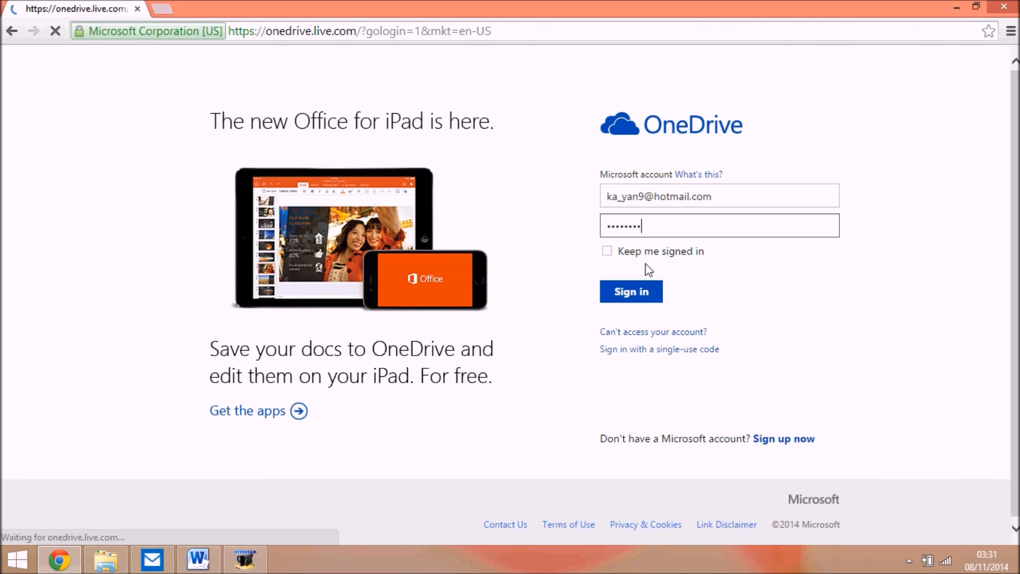
{"action": "left_click", "coordinate": [629, 290]}
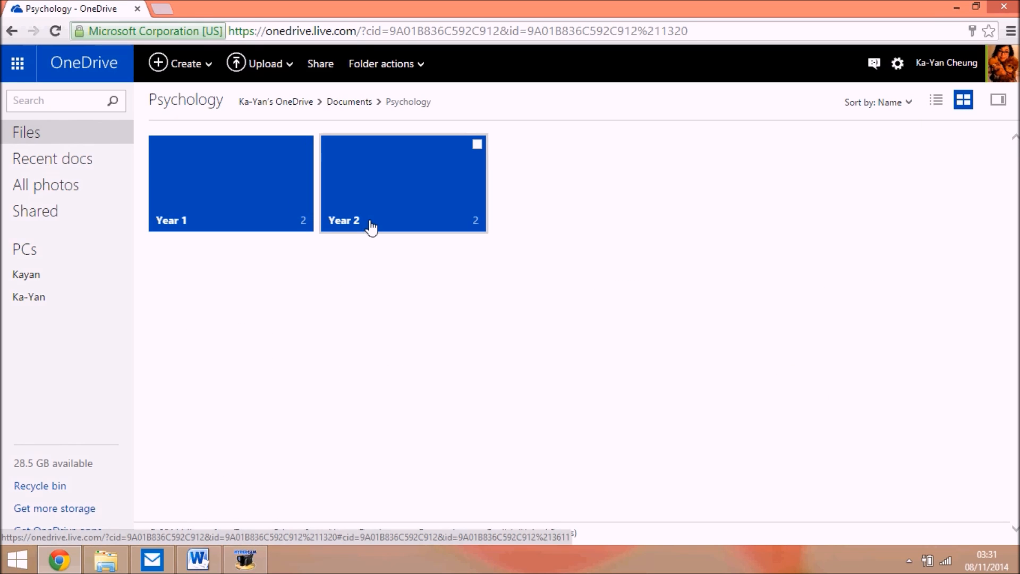
- Browse Year 2 > Semester 1 > 253PY and open the essay's version history
{"action": "double_click", "coordinate": [402, 182]}
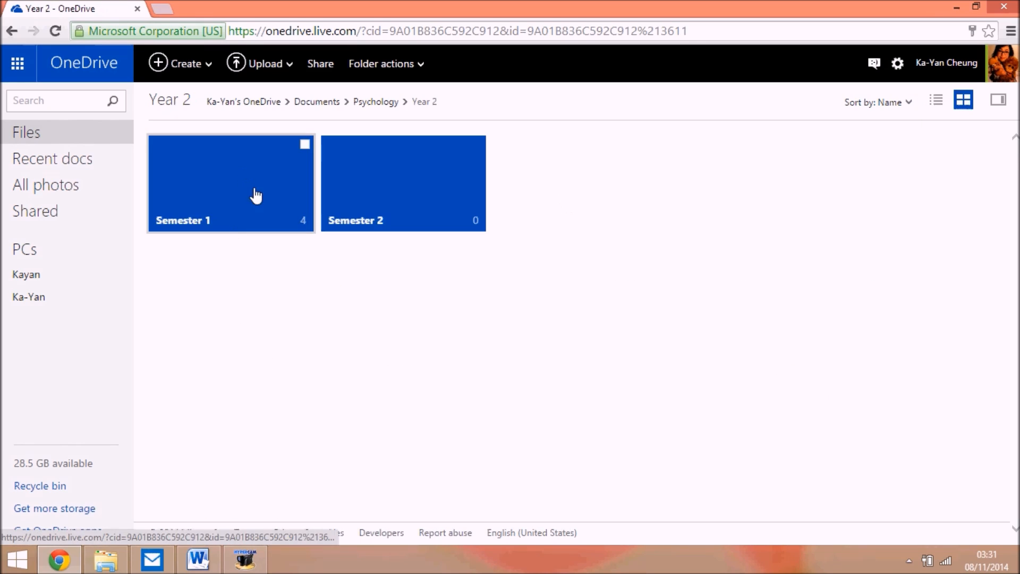
{"action": "double_click", "coordinate": [230, 182]}
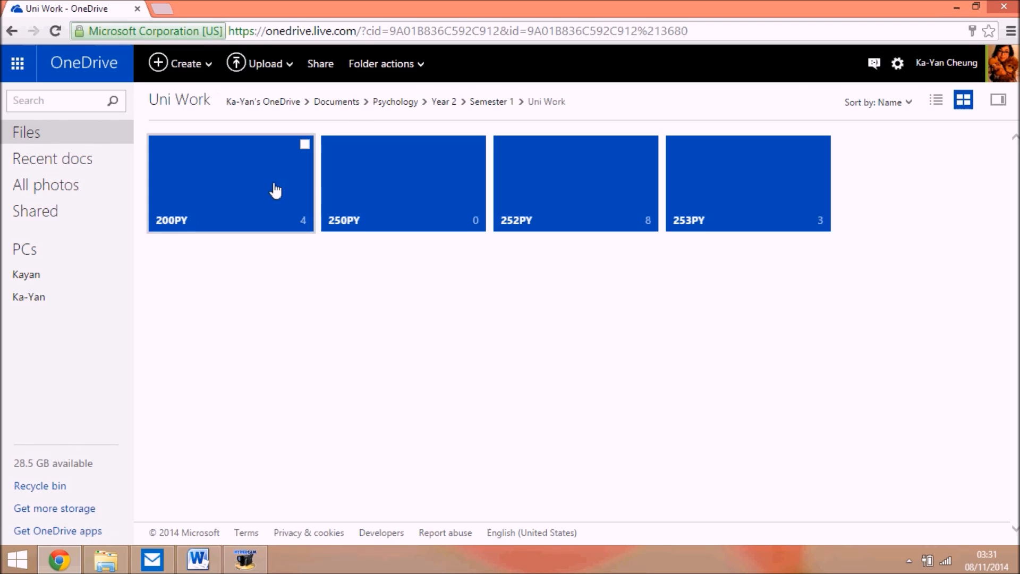
{"action": "double_click", "coordinate": [748, 183]}
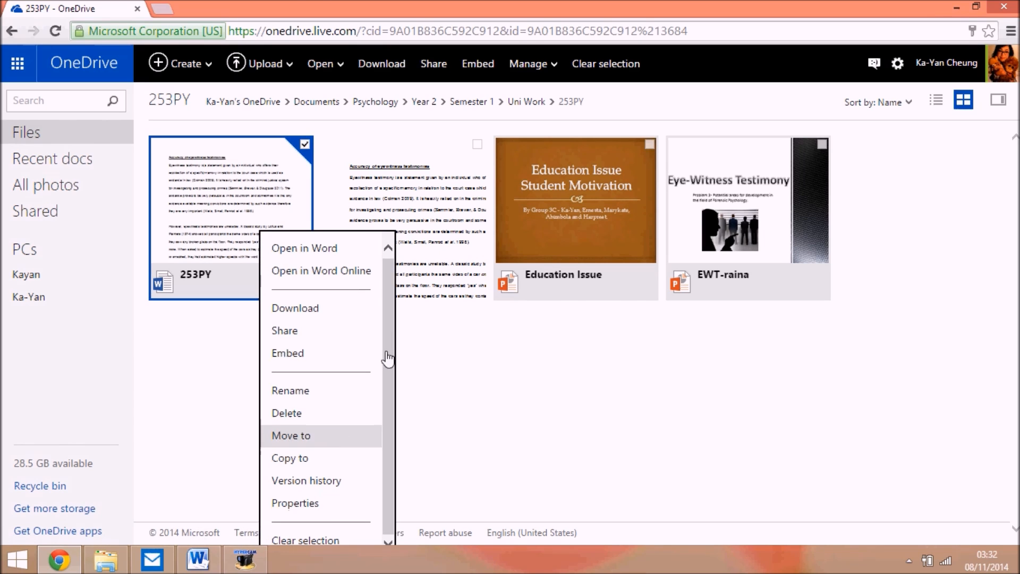
{"action": "left_click", "coordinate": [306, 480]}
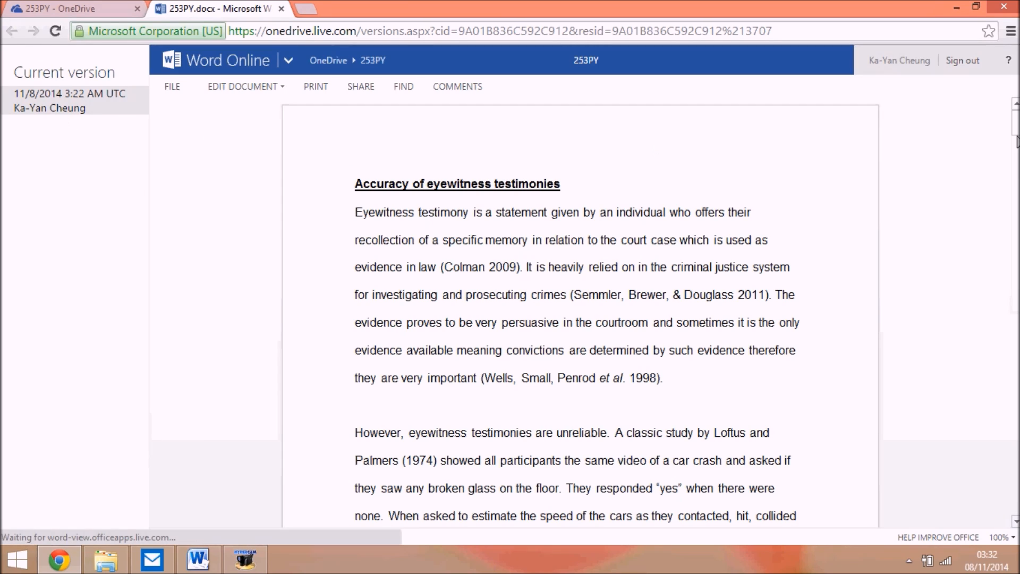
{"action": "scroll", "scroll_direction": "down", "scroll_amount": 3}
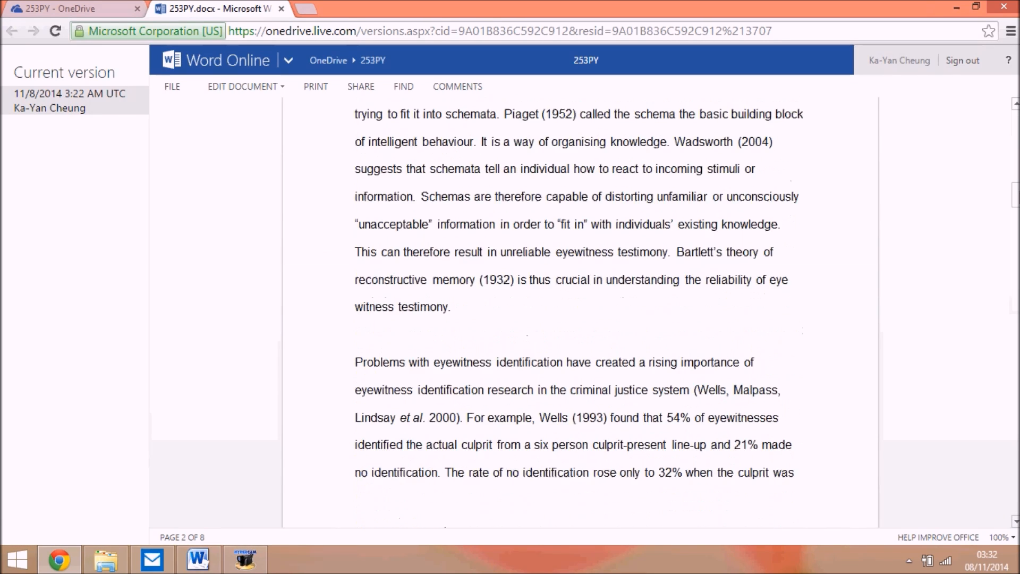
{"action": "scroll", "scroll_direction": "down", "scroll_amount": 3}
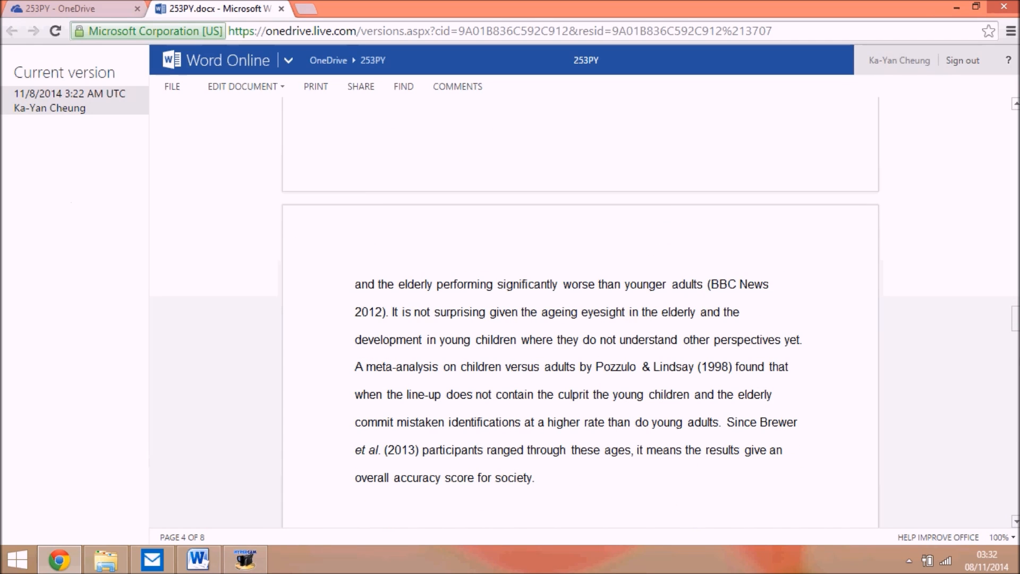
{"action": "scroll", "scroll_direction": "down", "scroll_amount": 3}
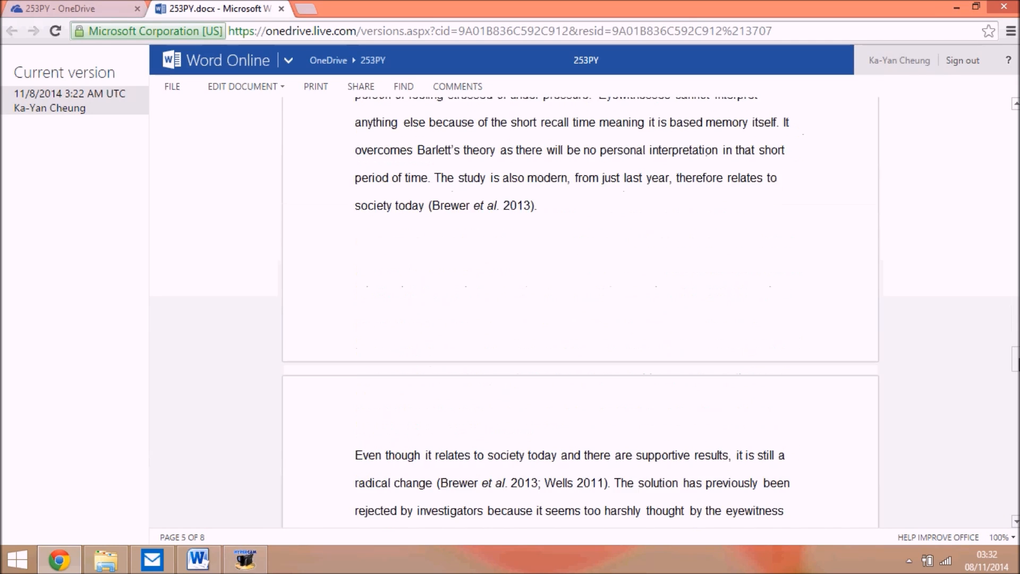
{"action": "scroll", "scroll_direction": "up", "scroll_amount": 3}
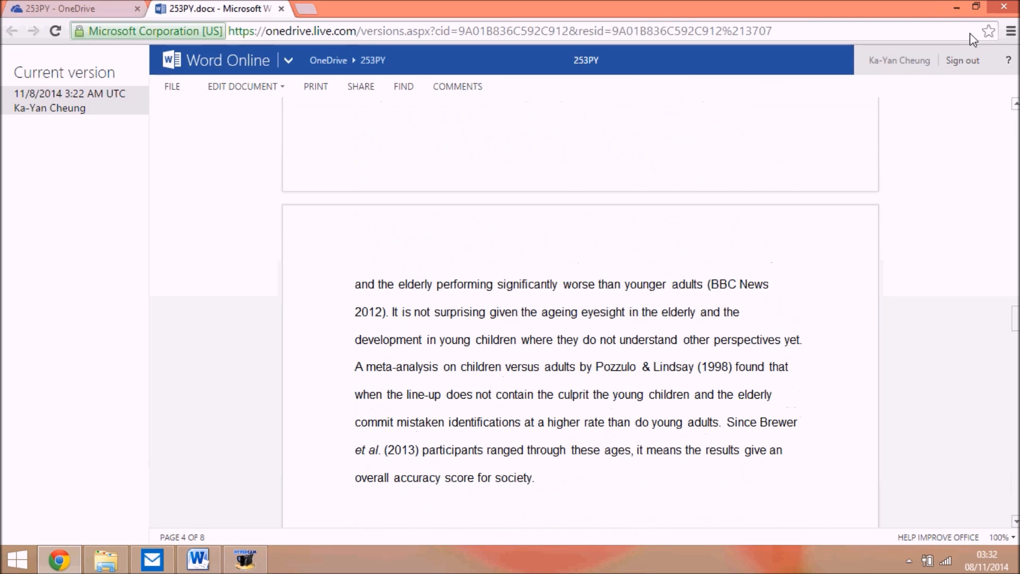
{"action": "mouse_move", "coordinate": [77, 198]}
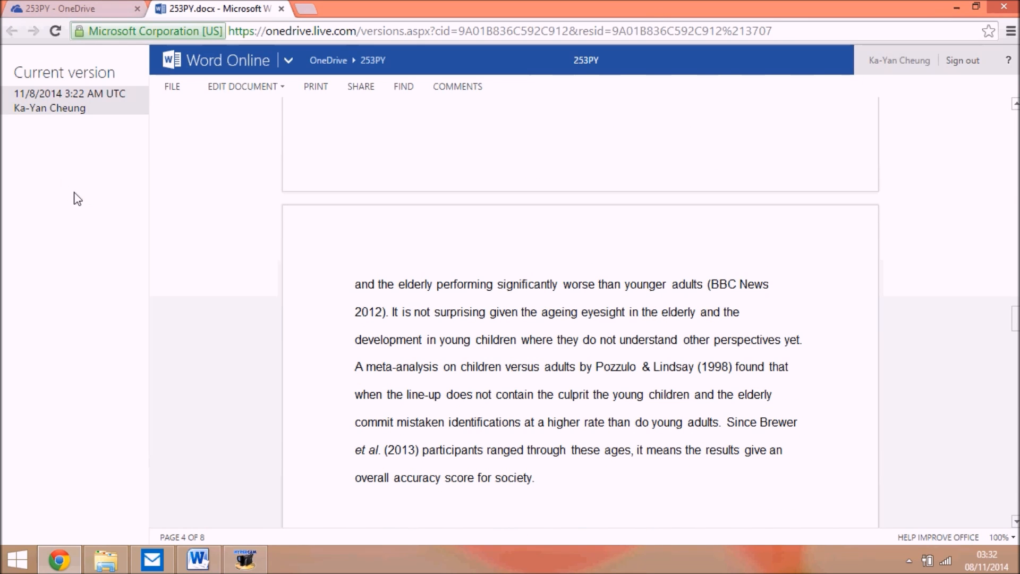
{"action": "mouse_move", "coordinate": [109, 179]}
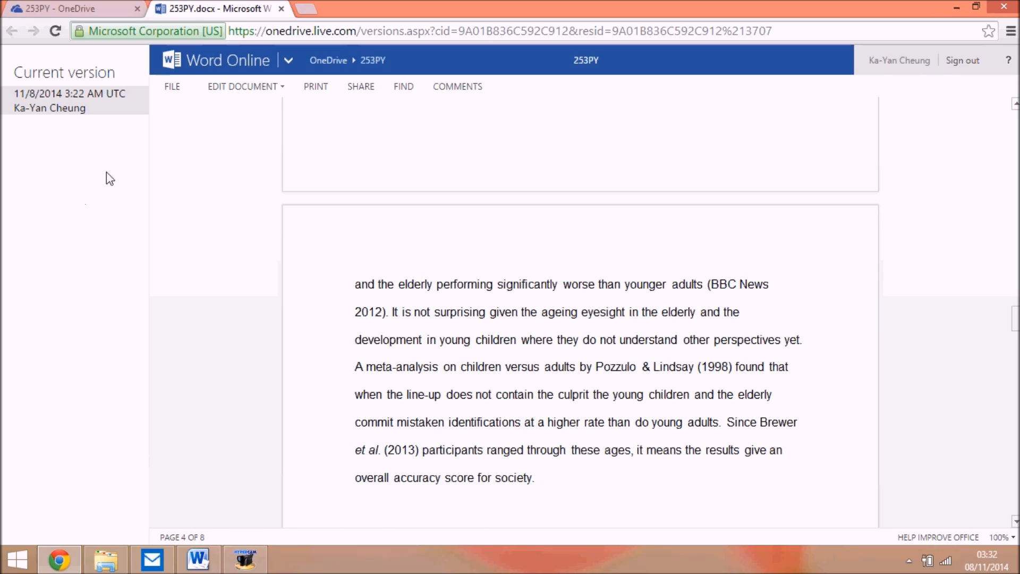
{"action": "mouse_move", "coordinate": [344, 166]}
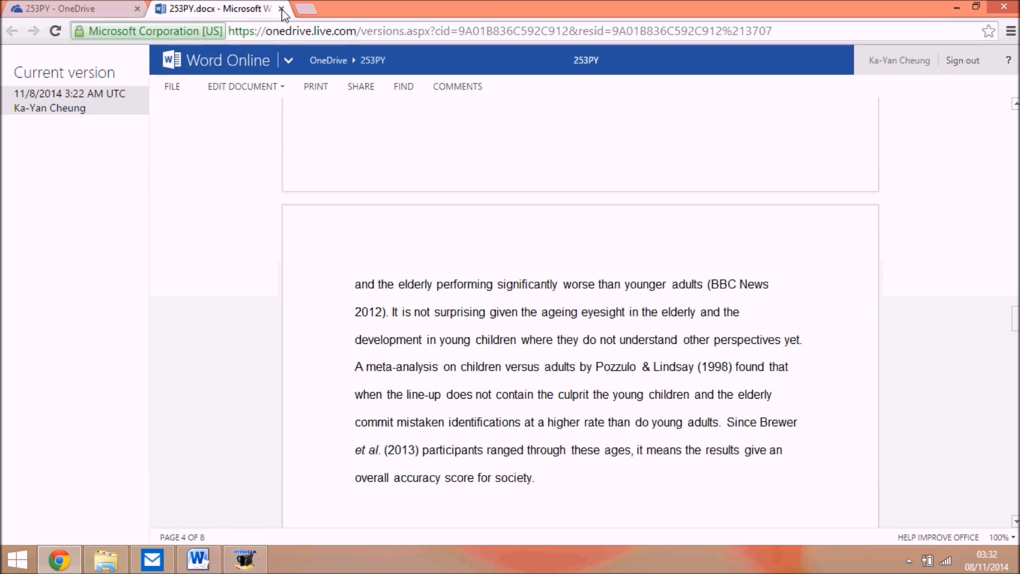
{"action": "scroll", "scroll_direction": "down", "scroll_amount": 3}
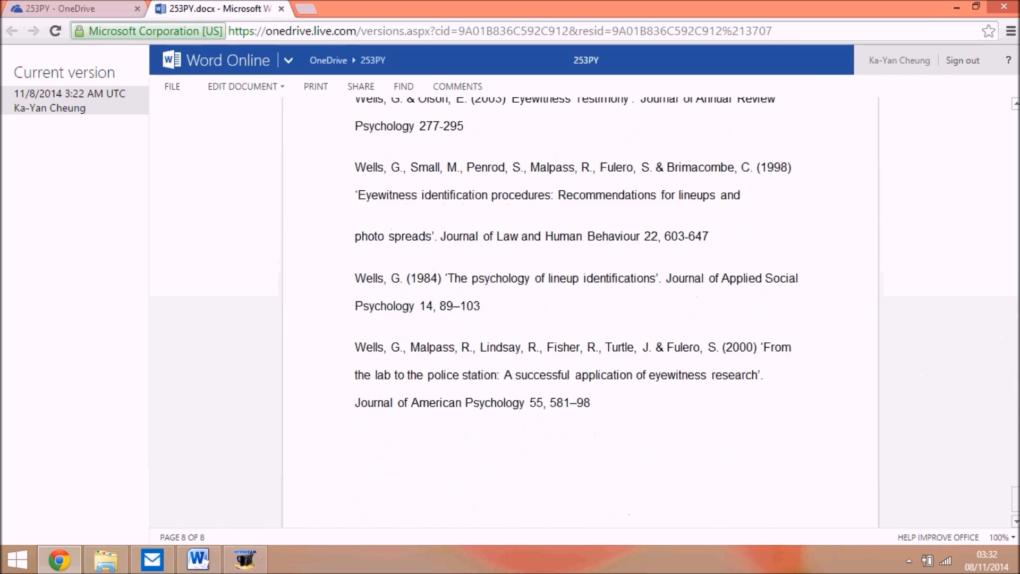